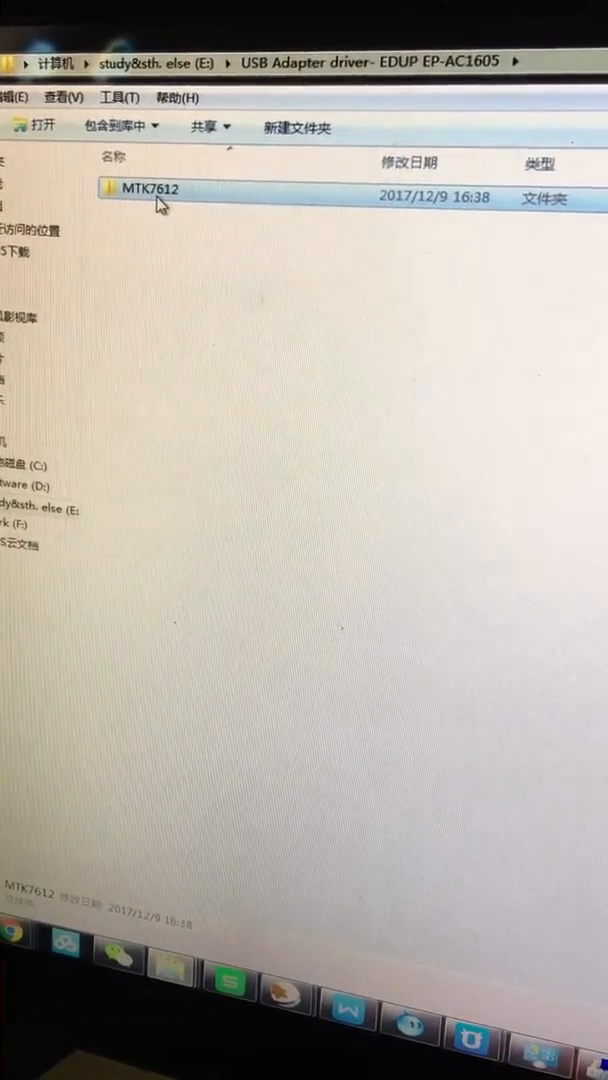
Step: Open the MTK7612 driver folder and its windows subfolder containing Setup
{"action": "double_click", "coordinate": [148, 188]}
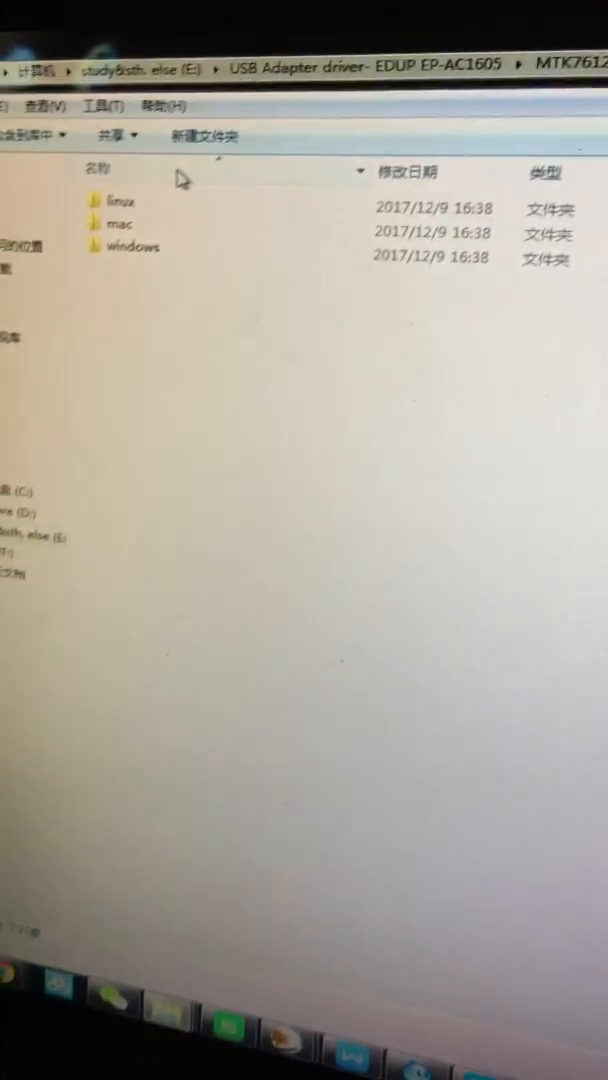
{"action": "mouse_move", "coordinate": [150, 209]}
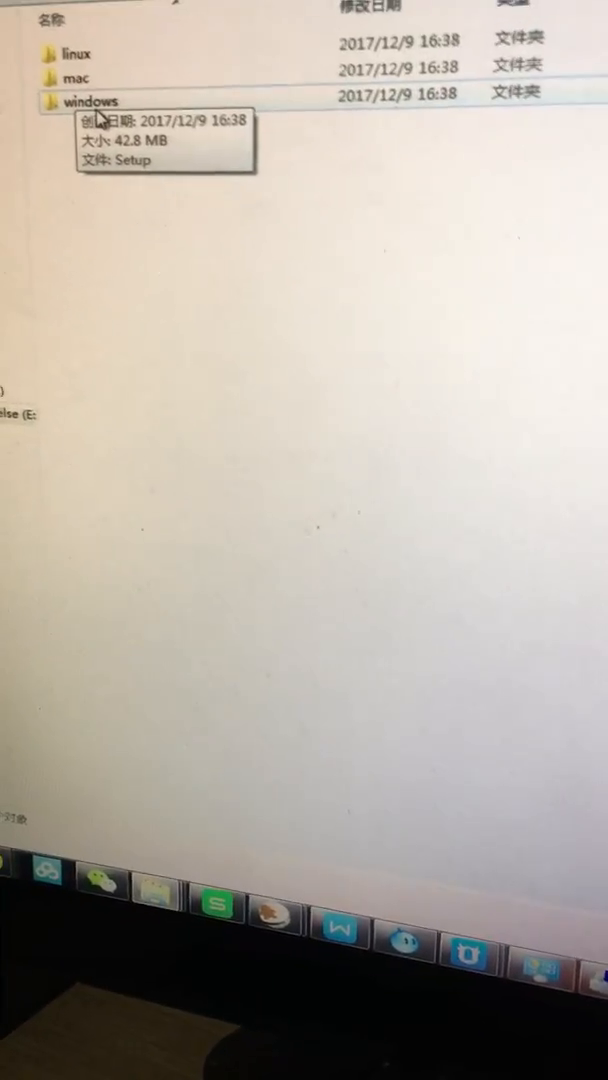
{"action": "double_click", "coordinate": [92, 101]}
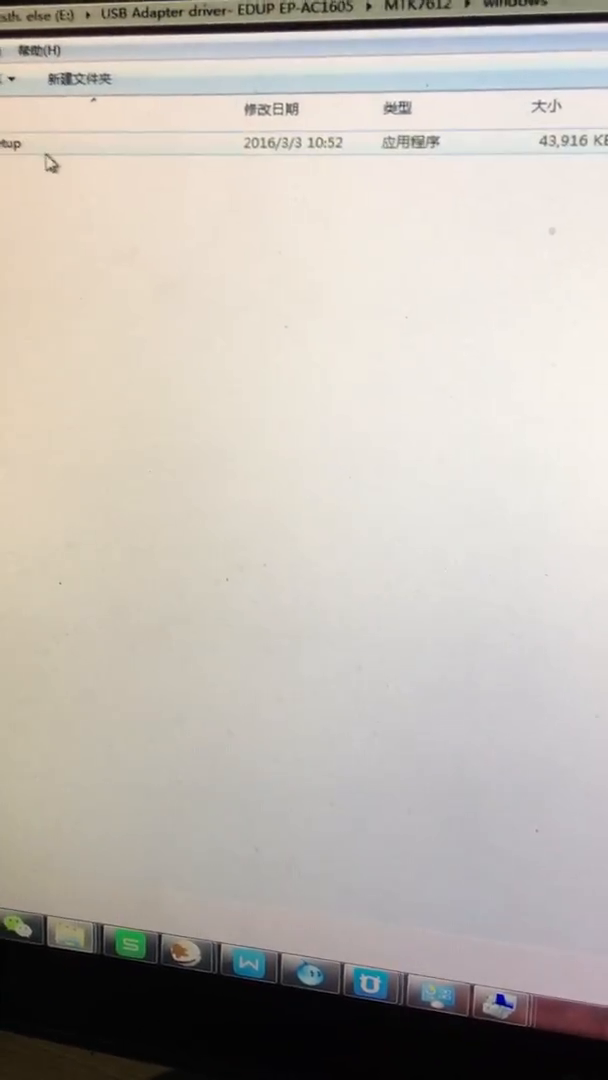
Step: Run the Setup application to launch the MediaTek installer
{"action": "left_click", "coordinate": [90, 178]}
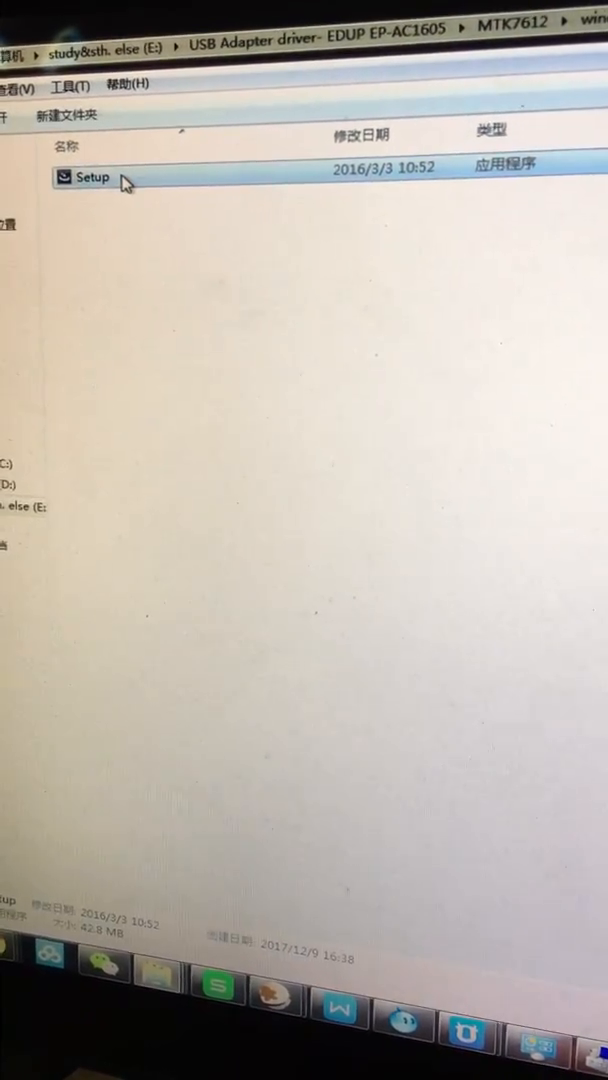
{"action": "double_click", "coordinate": [85, 190]}
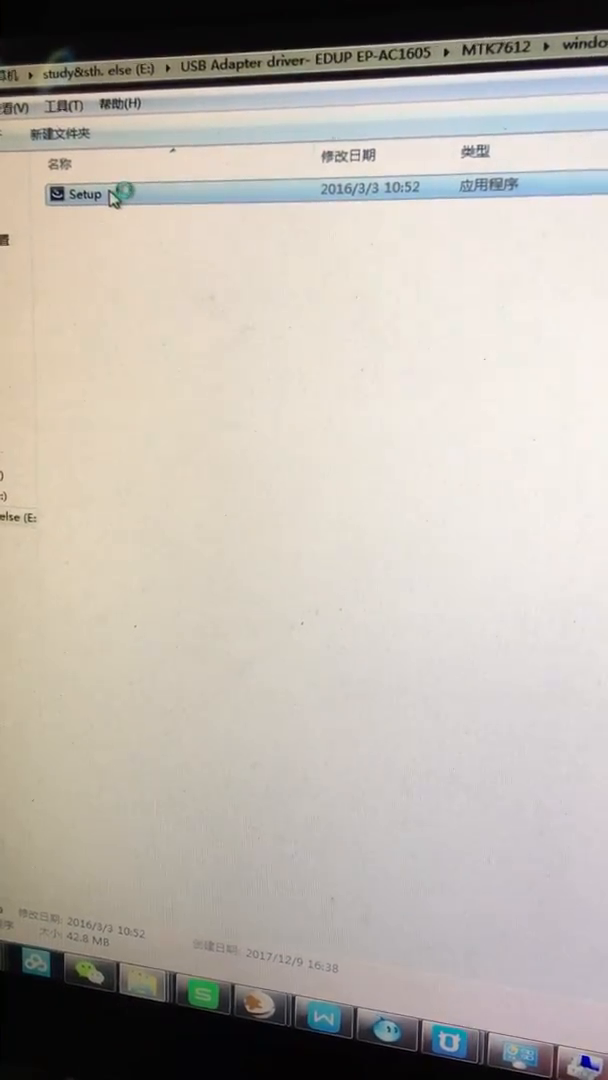
{"action": "double_click", "coordinate": [78, 194]}
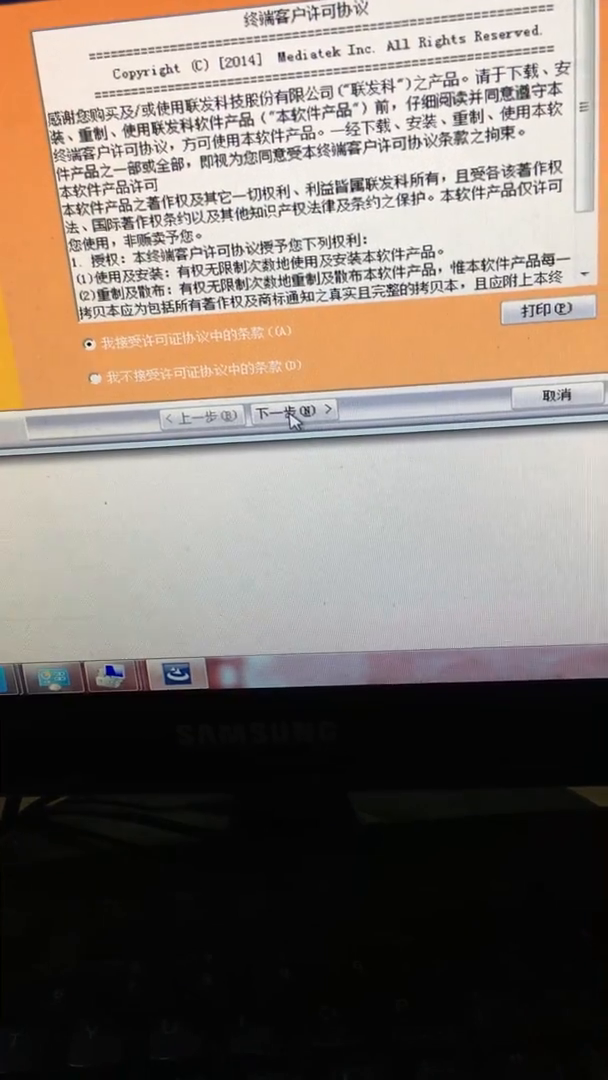
Step: Accept the license terms and continue to the wireless install type page
{"action": "left_click", "coordinate": [290, 409]}
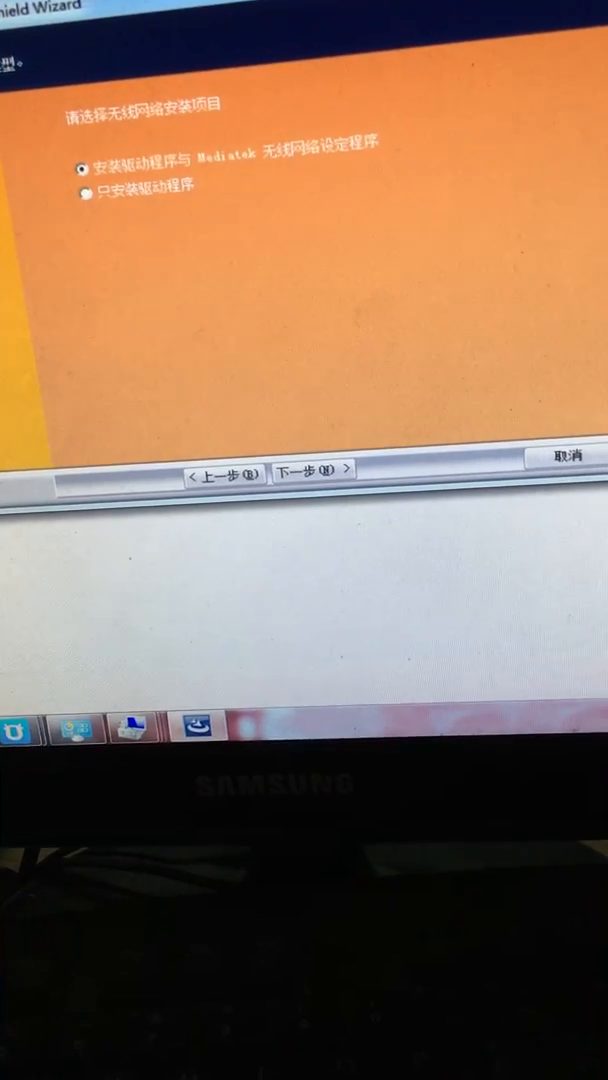
{"action": "left_click", "coordinate": [312, 470]}
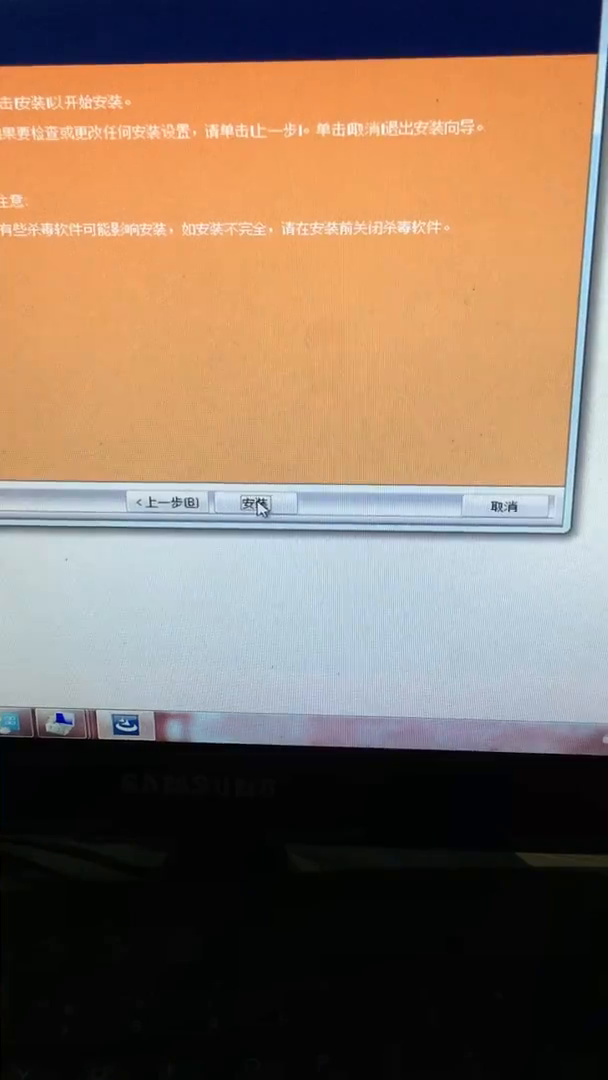
Step: Start installing Mediatek Wireless LAN and dismiss the broadband reconnection error notice
{"action": "left_click", "coordinate": [257, 503]}
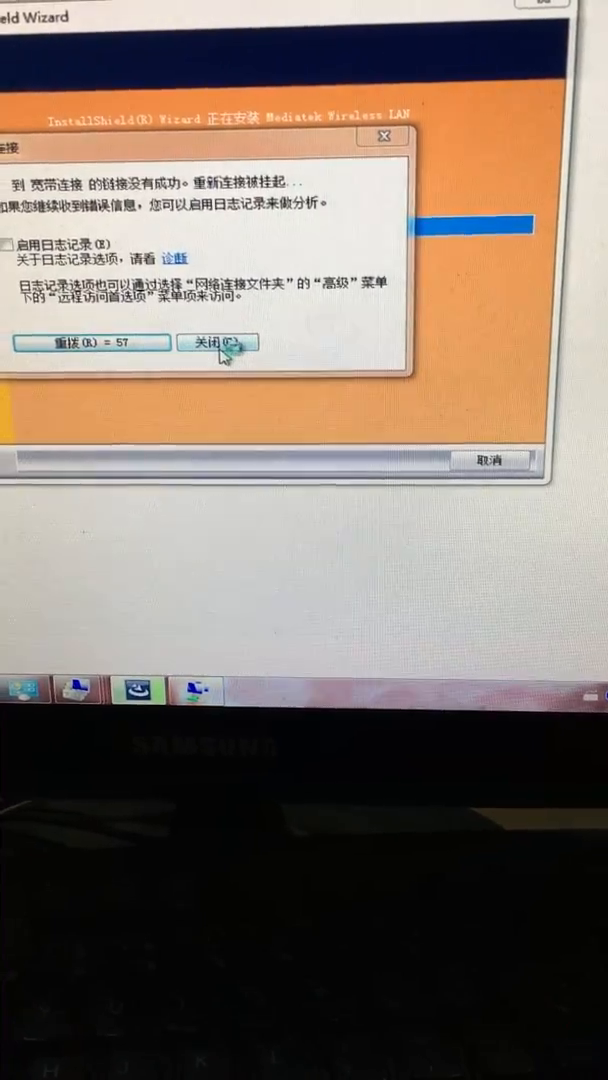
{"action": "left_click", "coordinate": [216, 342]}
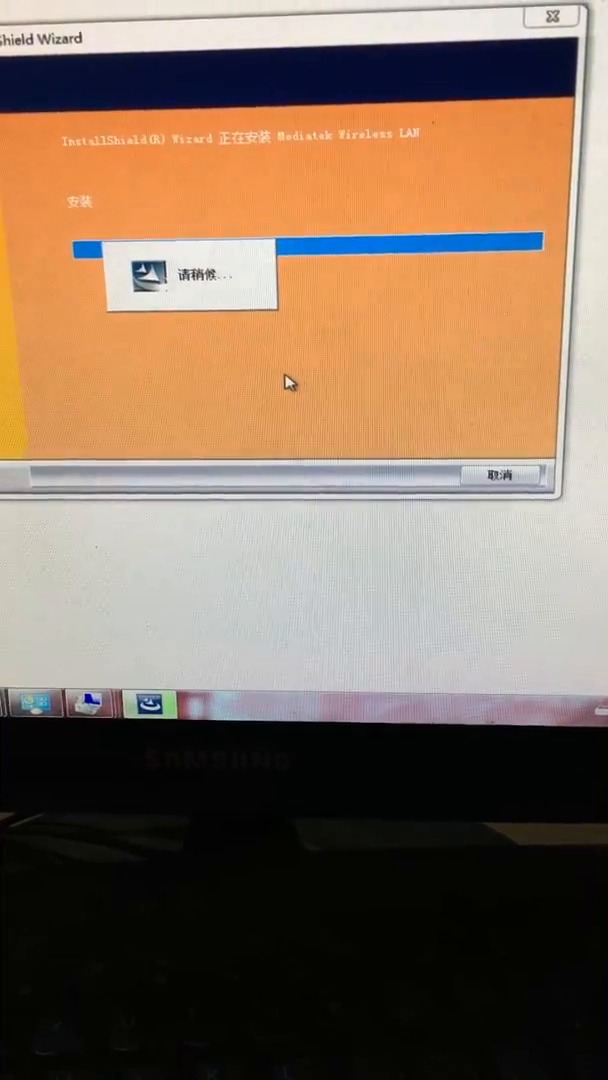